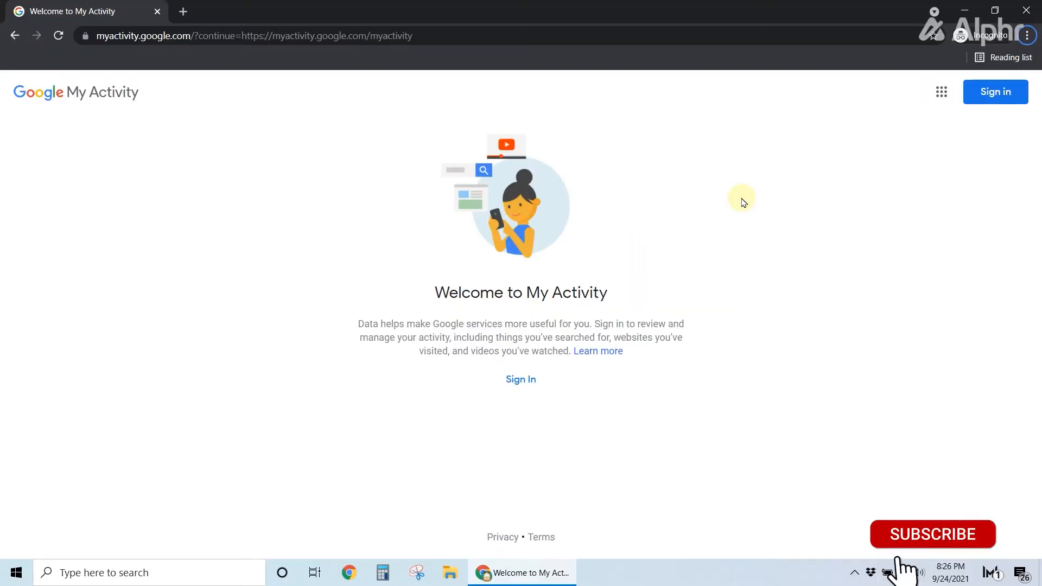
Sign in to My Activity with the saved Google account and its password
left_click(932, 533)
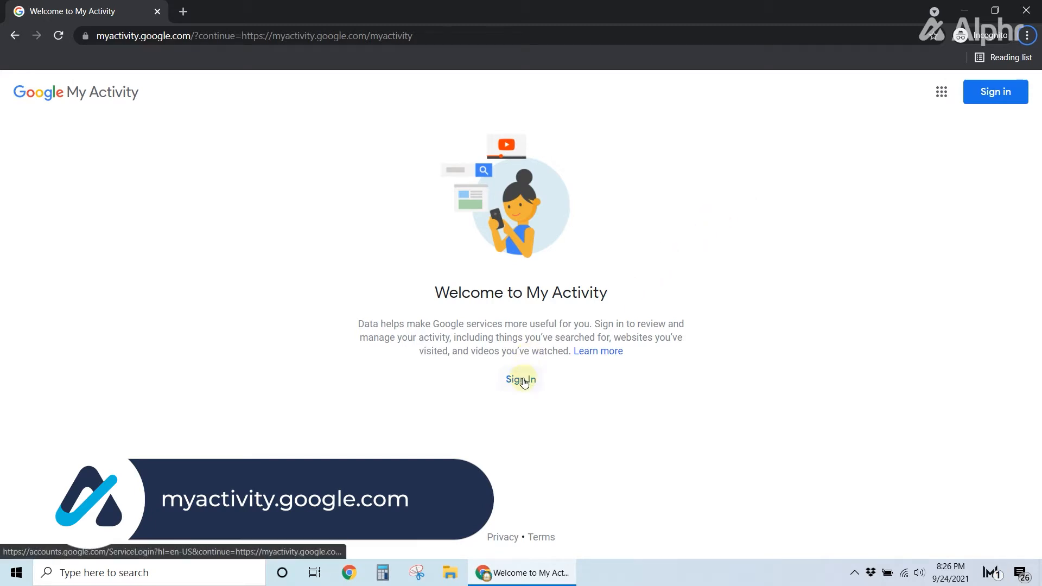
left_click(520, 380)
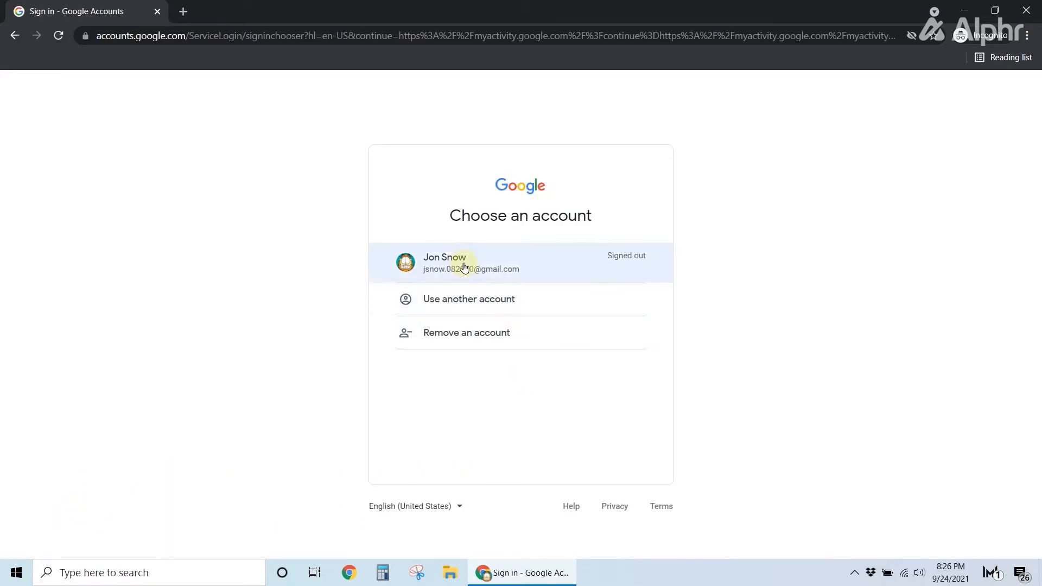
left_click(470, 262)
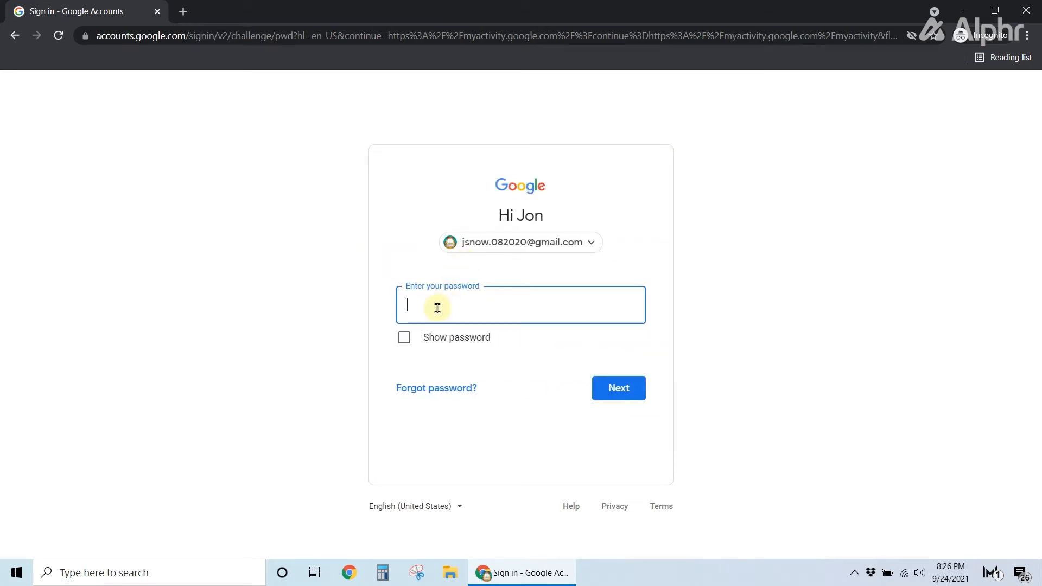
left_click(618, 388)
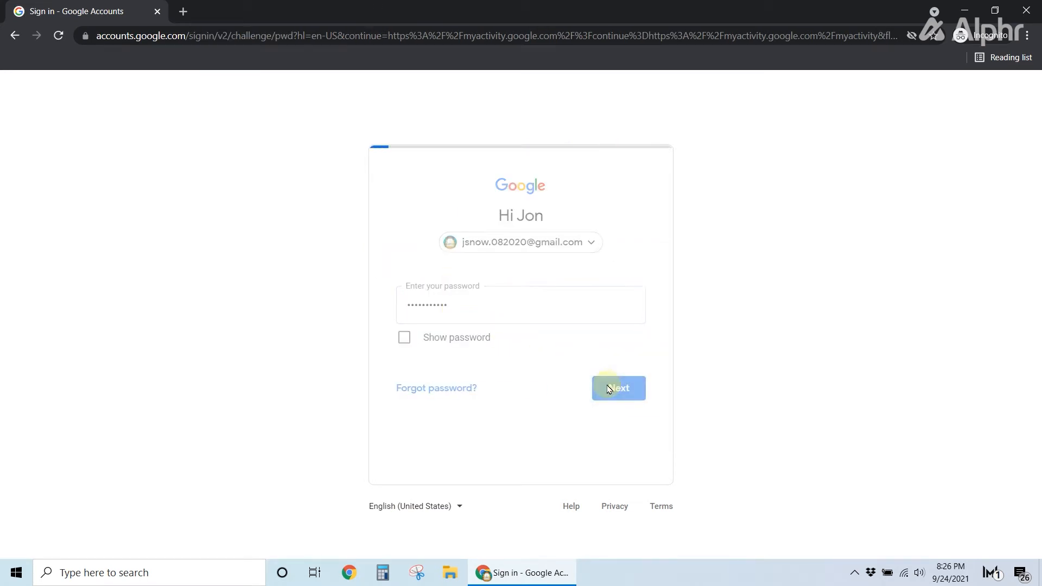
left_click(617, 388)
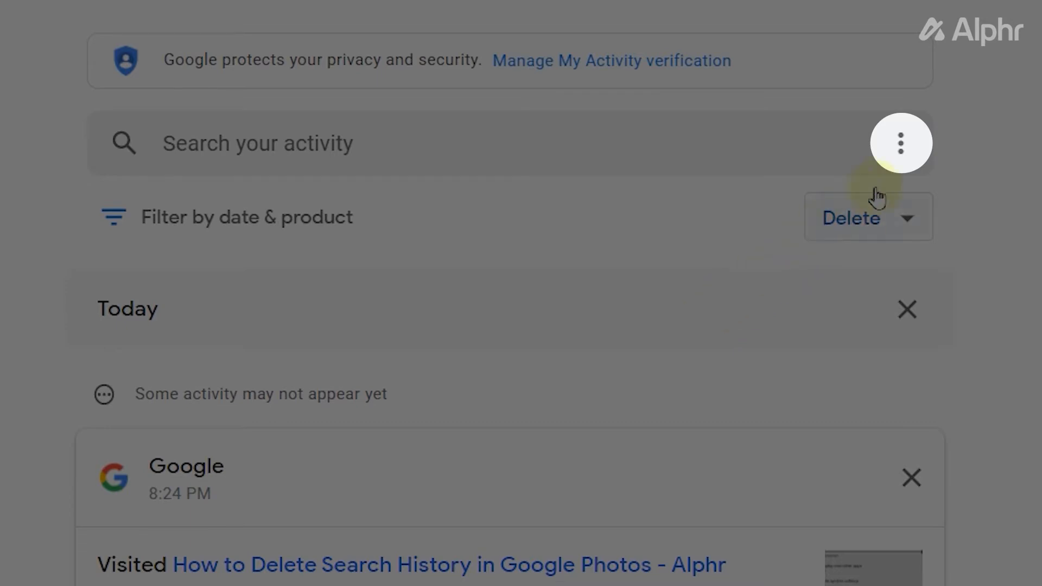
left_click(900, 142)
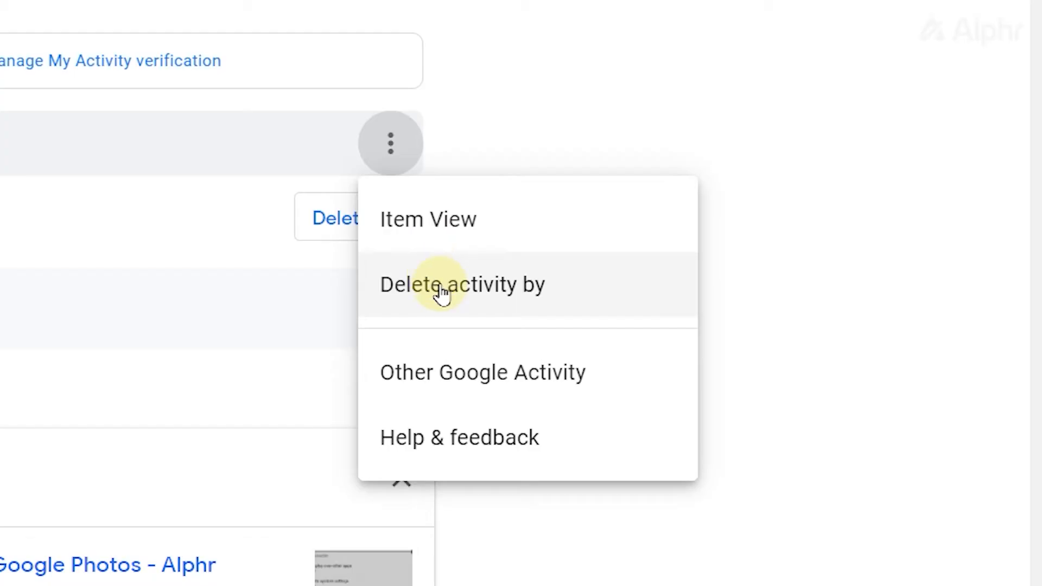
left_click(462, 284)
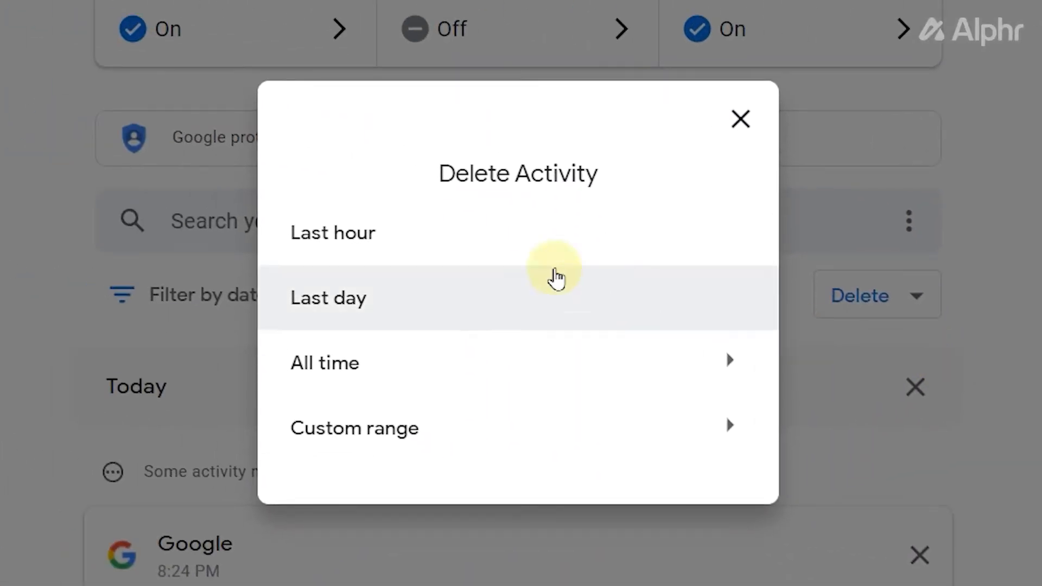
left_click(739, 120)
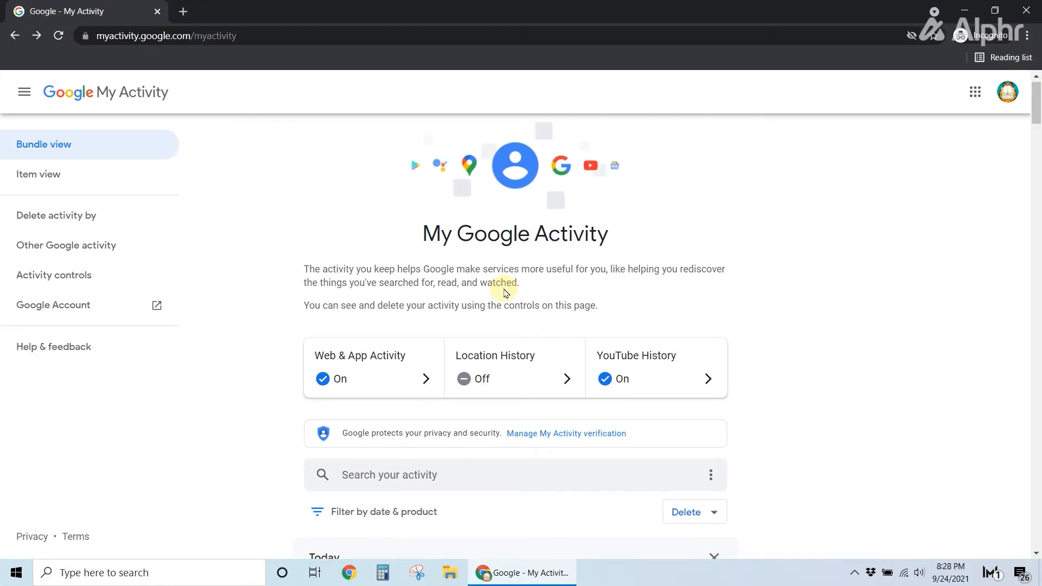
Switch to item view and delete the static.independent.co.uk image view entry
left_click(38, 174)
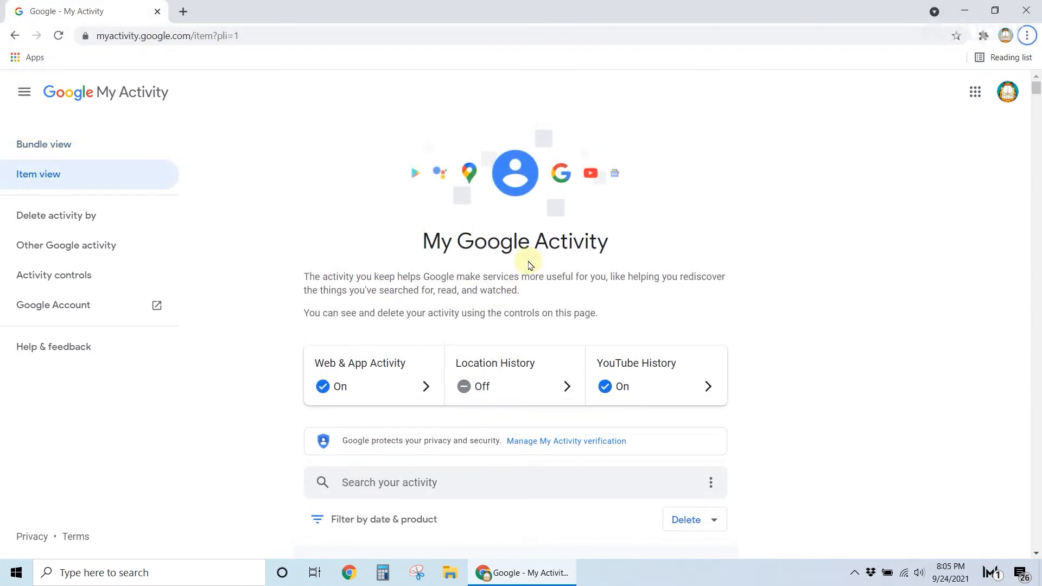
scroll("down", 3)
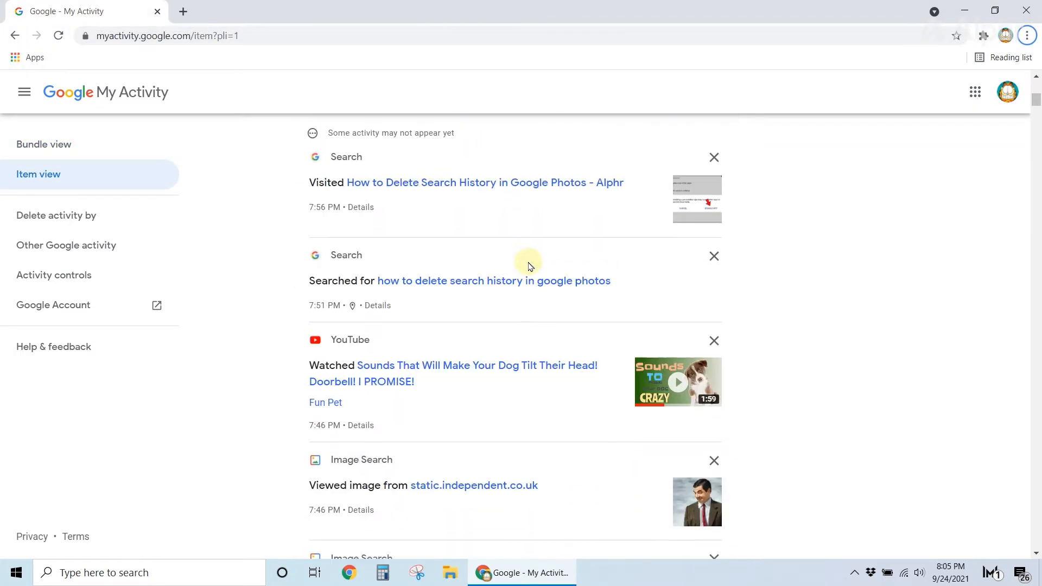
scroll("down", 3)
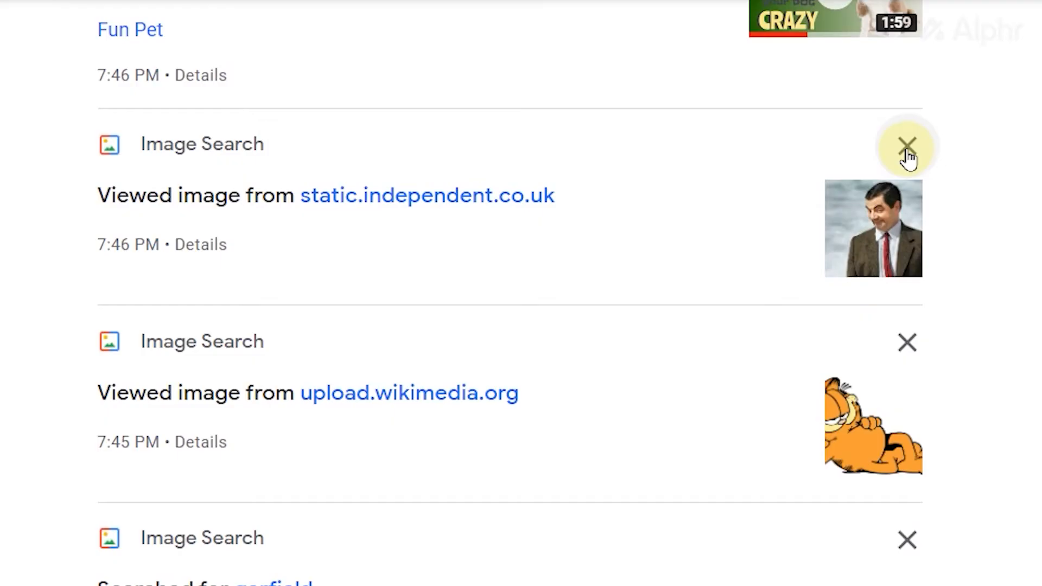
left_click(906, 144)
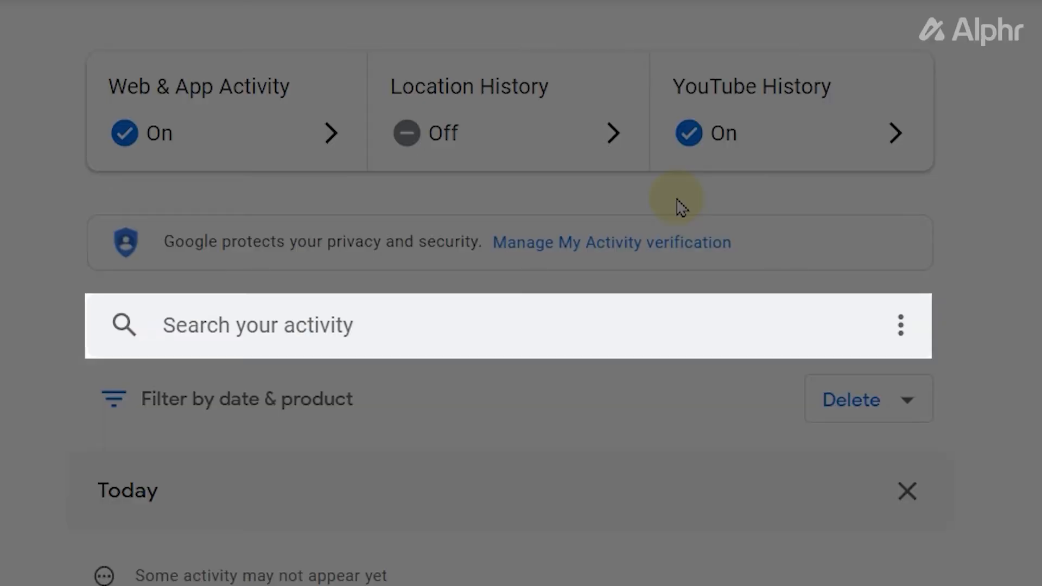
Search activity for 'garfield' and scroll through the matching results
type("garfield")
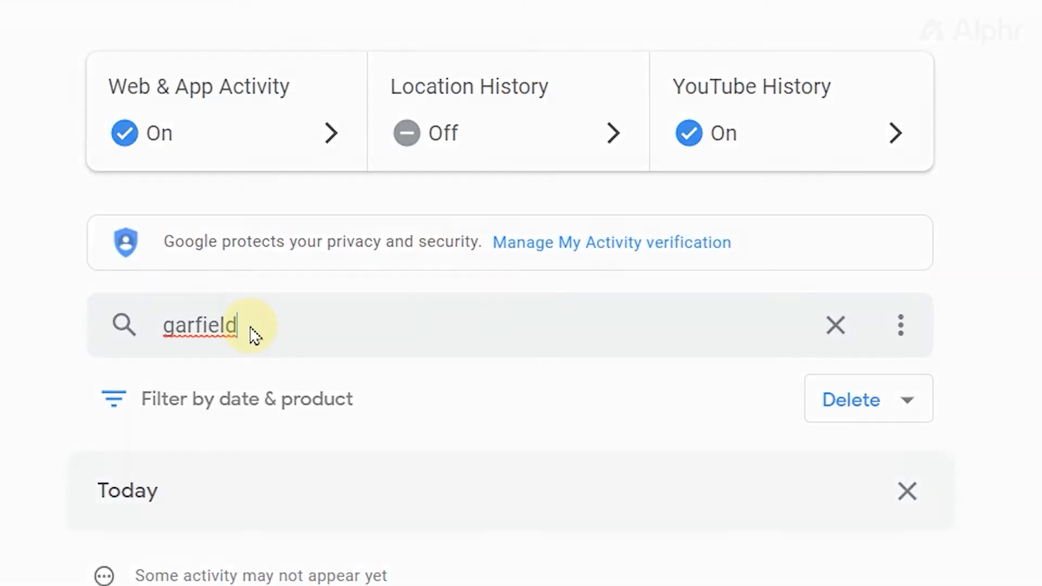
scroll("down", 3)
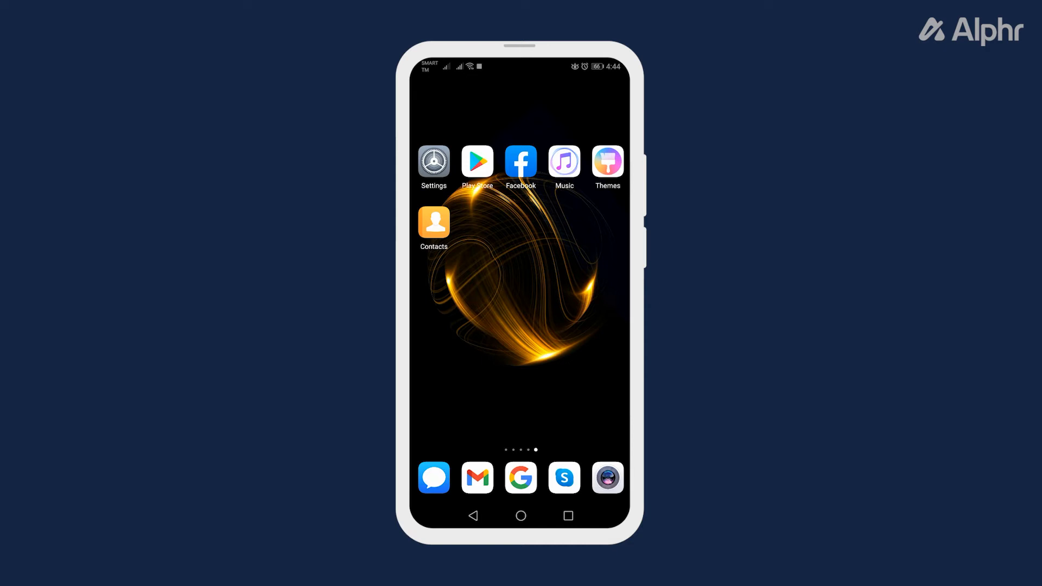
Open the Photos app's info page from the installed apps list in Android Settings
left_click(432, 161)
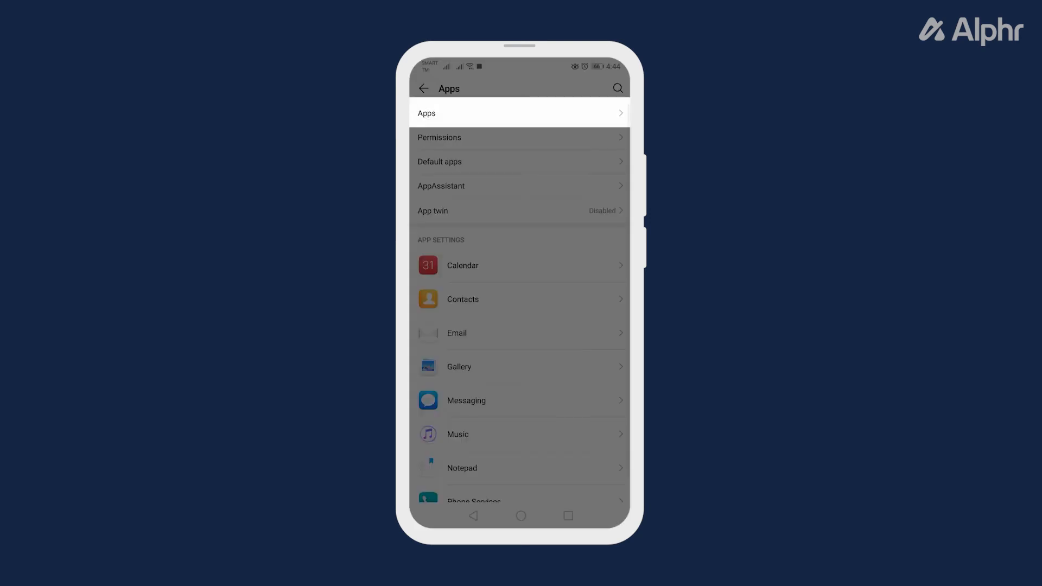
left_click(519, 112)
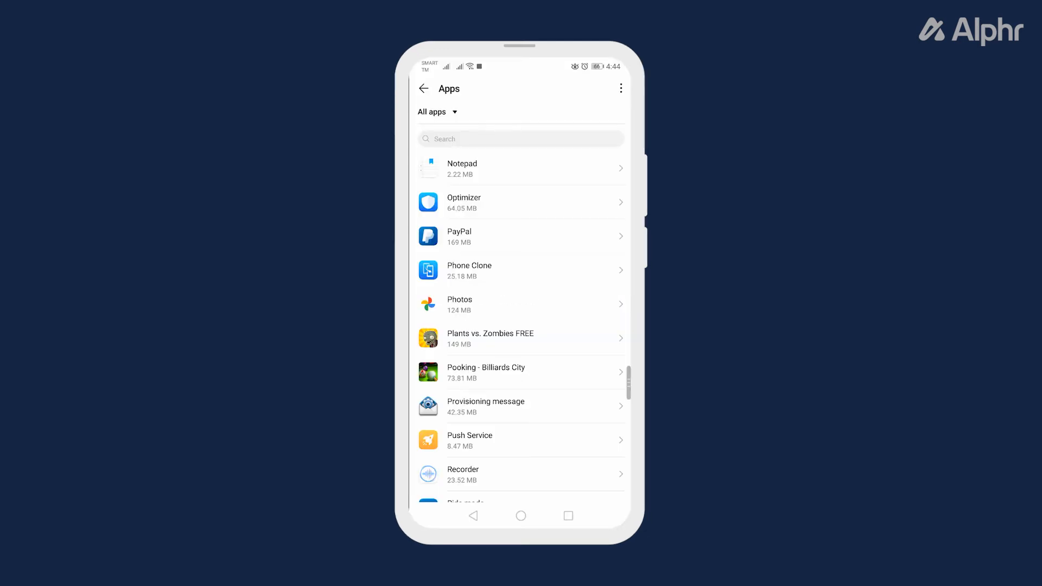
left_click(520, 303)
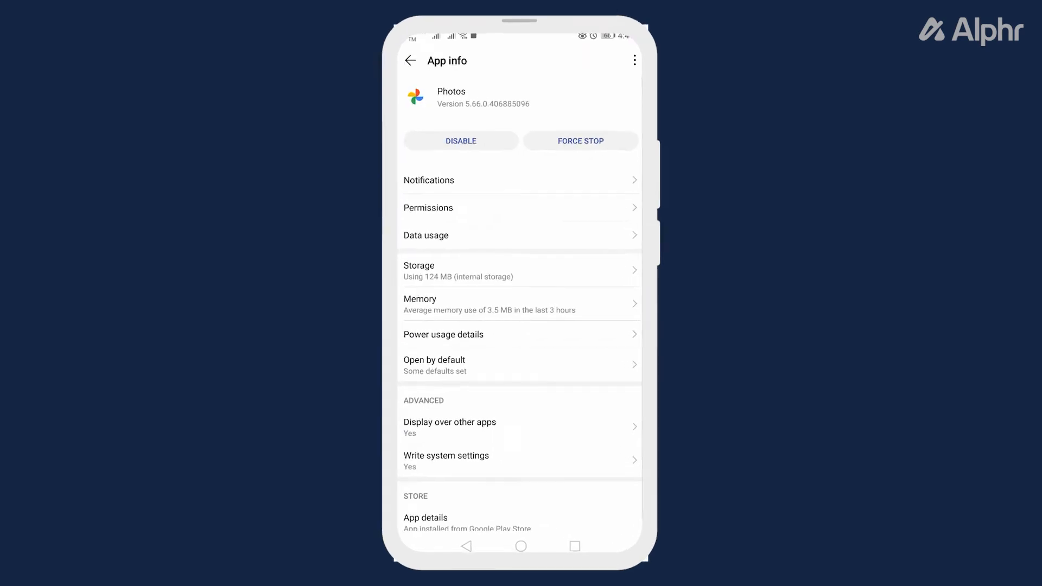
scroll("down", 3)
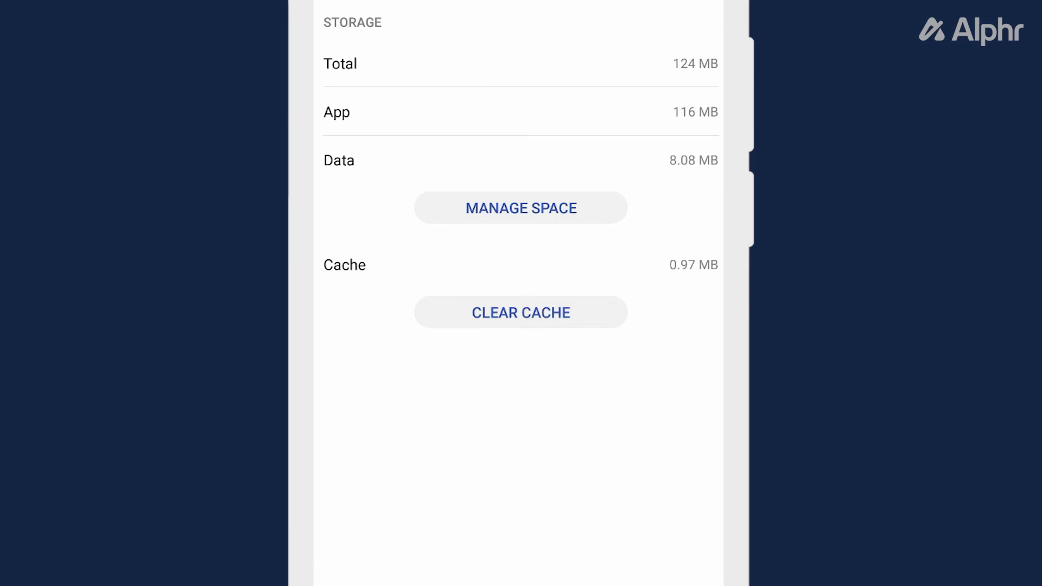
Clear the Photos app cache, reducing its storage from 124 MB to 32.77 kB
left_click(423, 88)
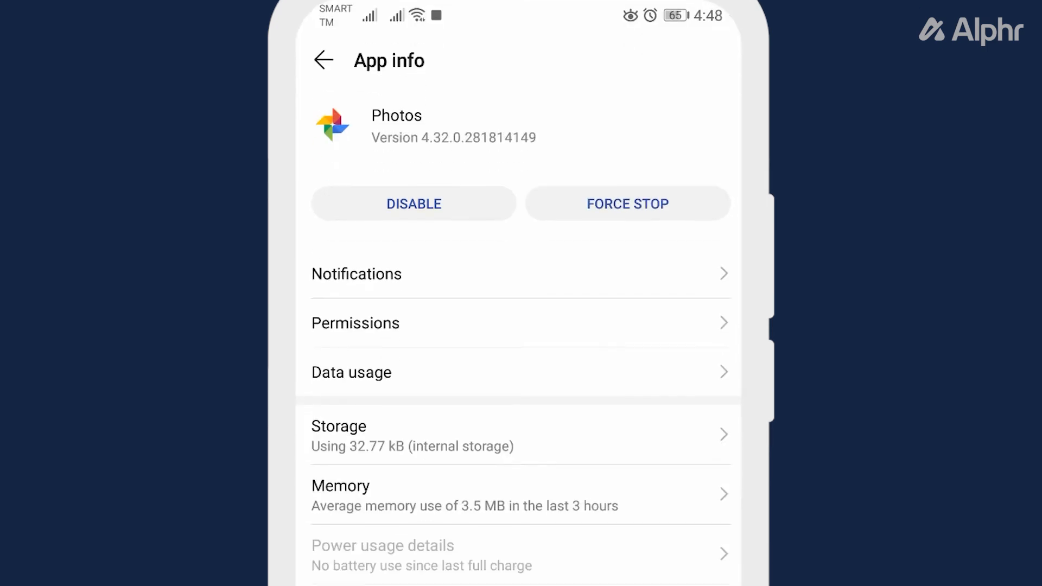
Disable the Photos app and confirm in the warning dialog
left_click(413, 204)
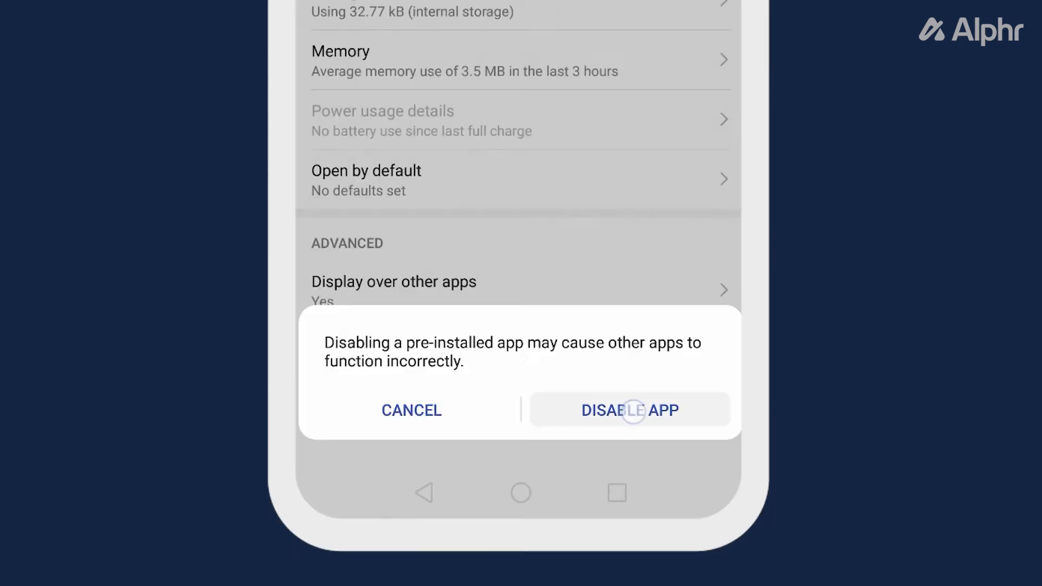
left_click(628, 409)
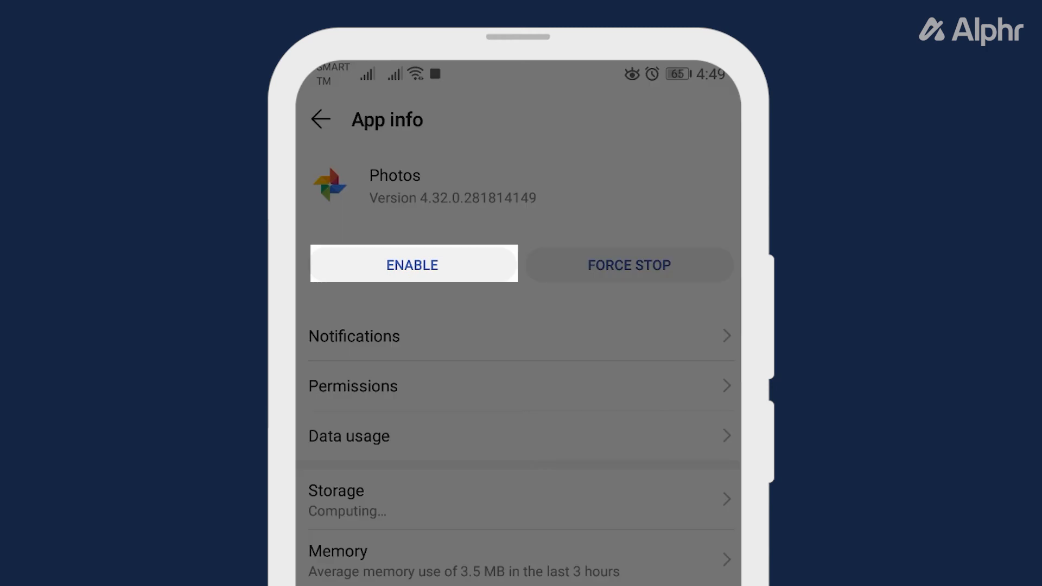